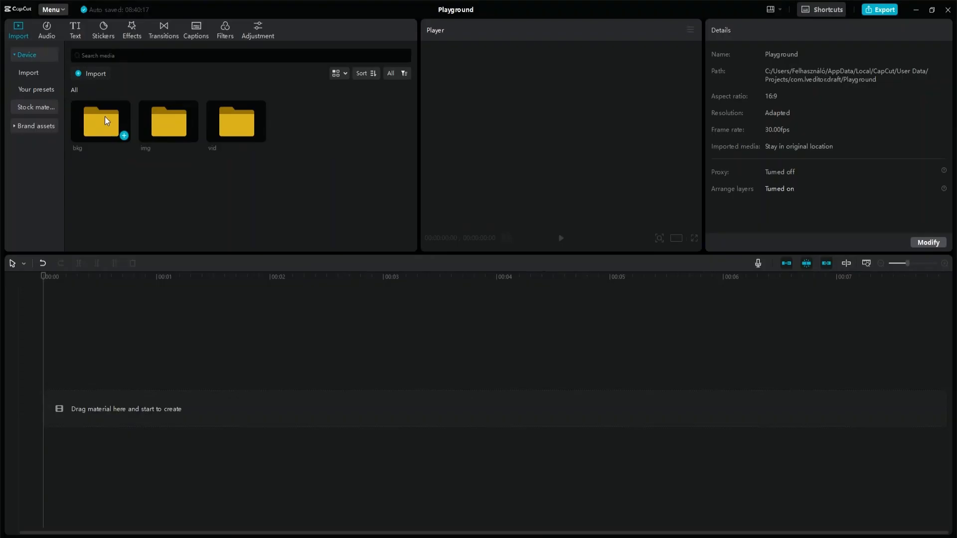
Step: Place bkg_black.png with the LightAnimation video above it, matched in length, and preview
double_click(99, 121)
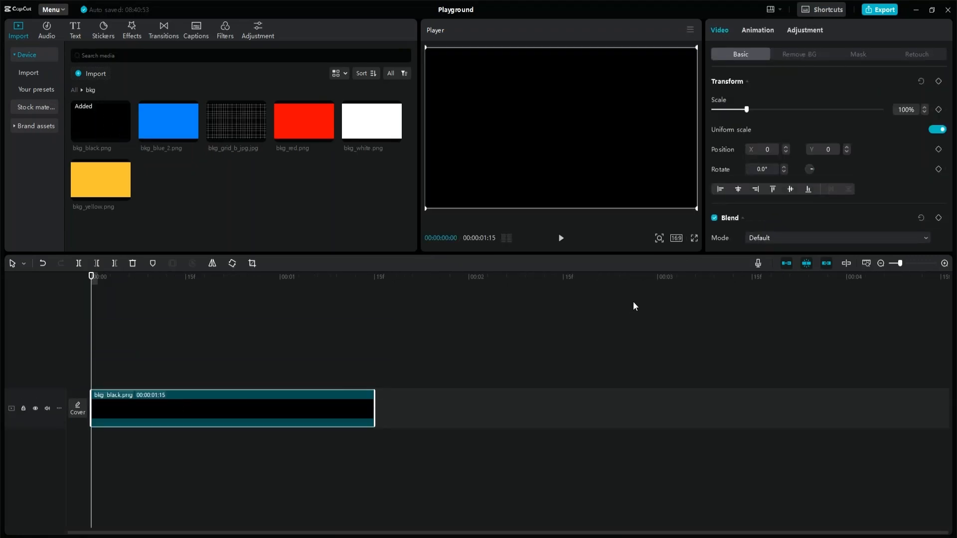
click(74, 90)
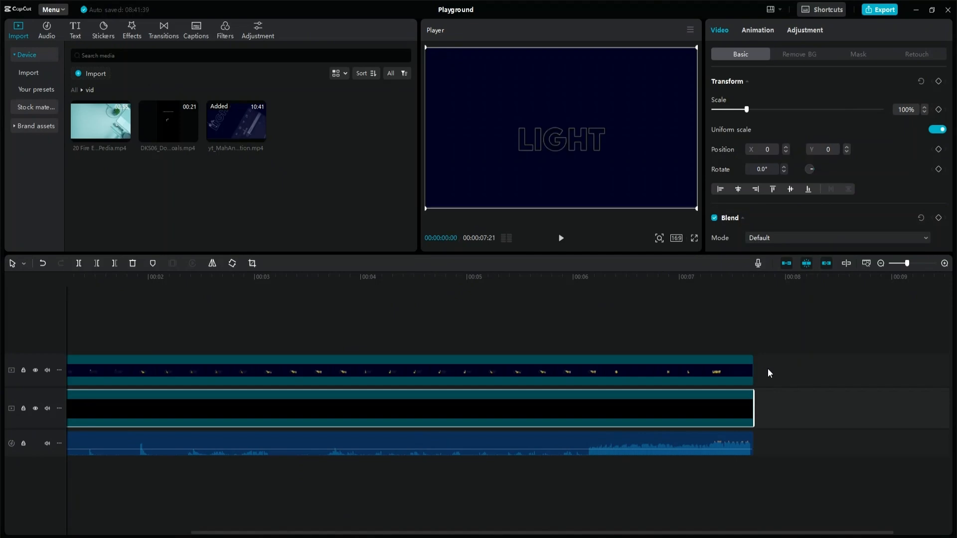
click(559, 238)
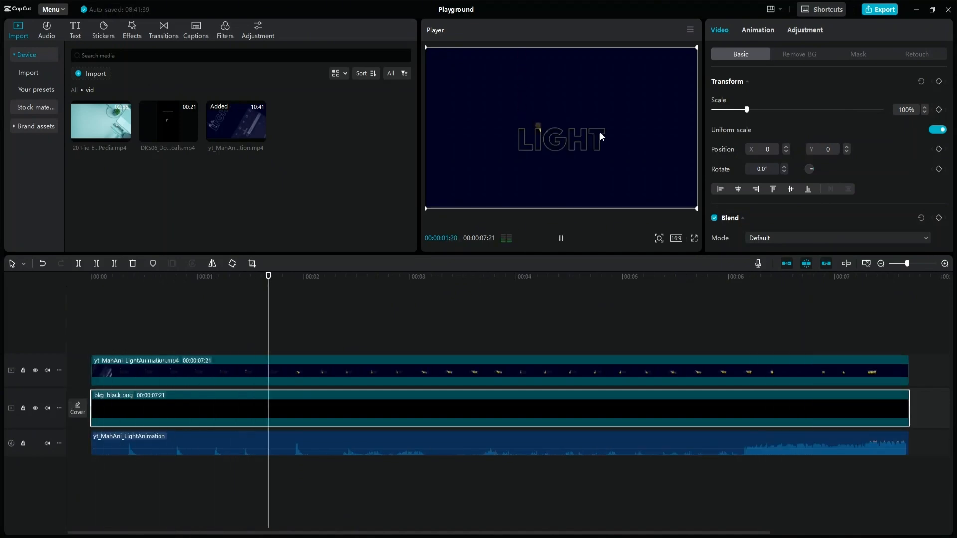
click(693, 276)
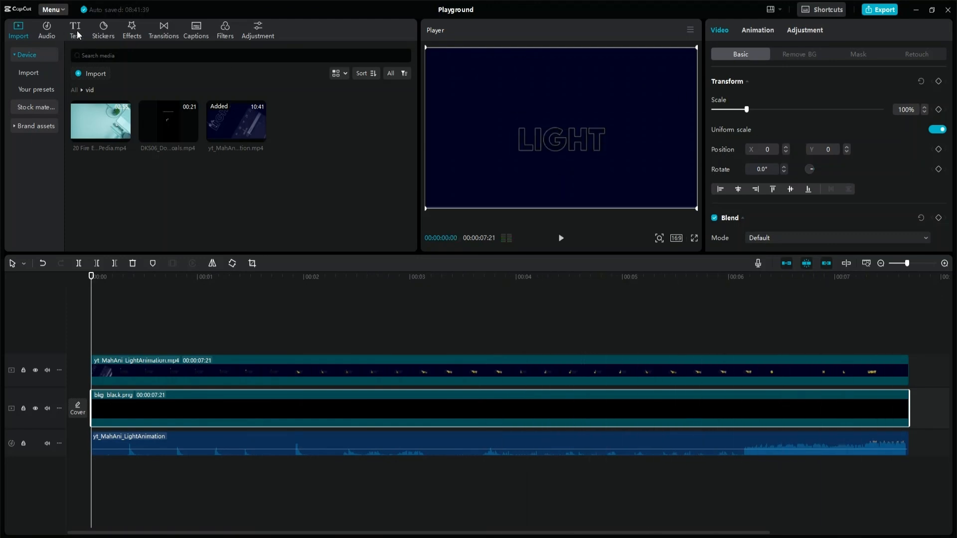
Step: Add a LIGHT text in TheBoldFont-Bold, black fill, thin yellow stroke, stretched to the clip end
click(75, 29)
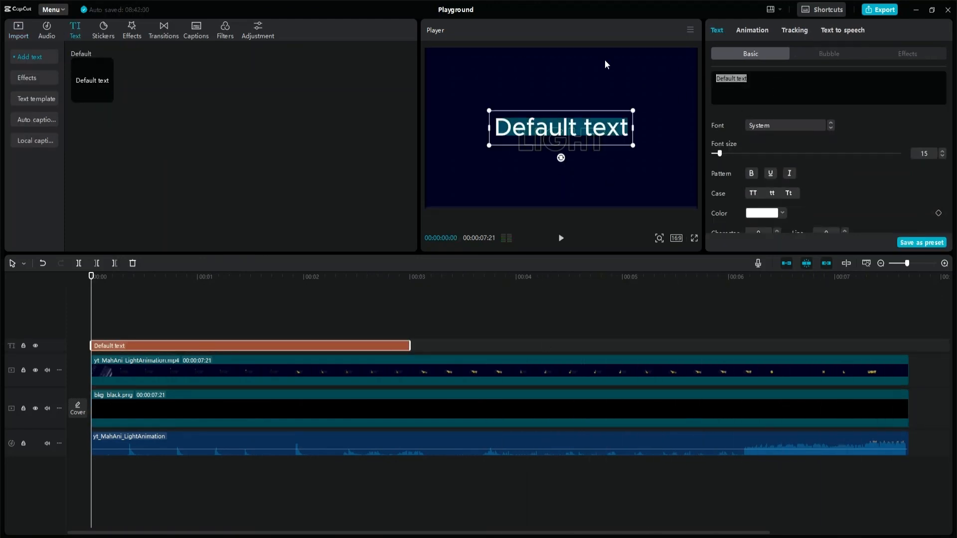
click(787, 125)
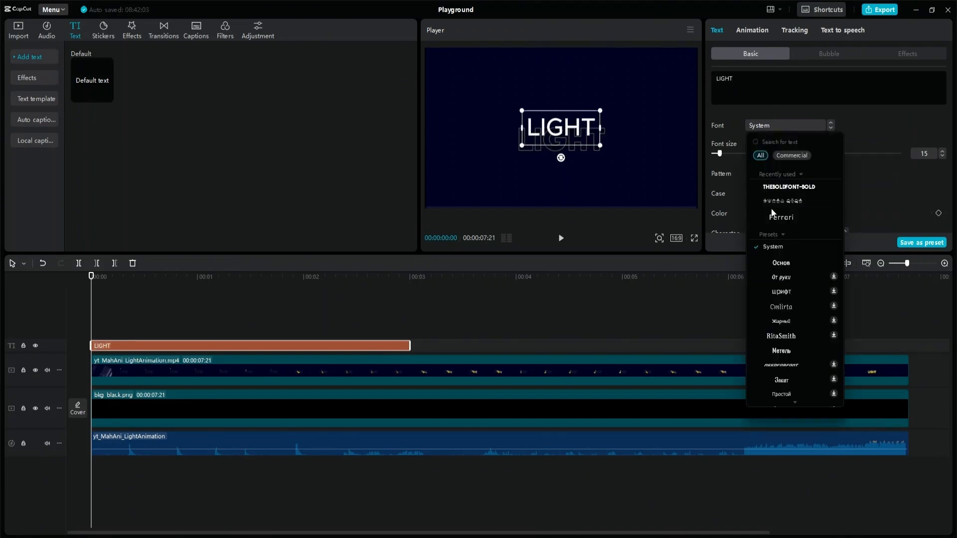
click(788, 186)
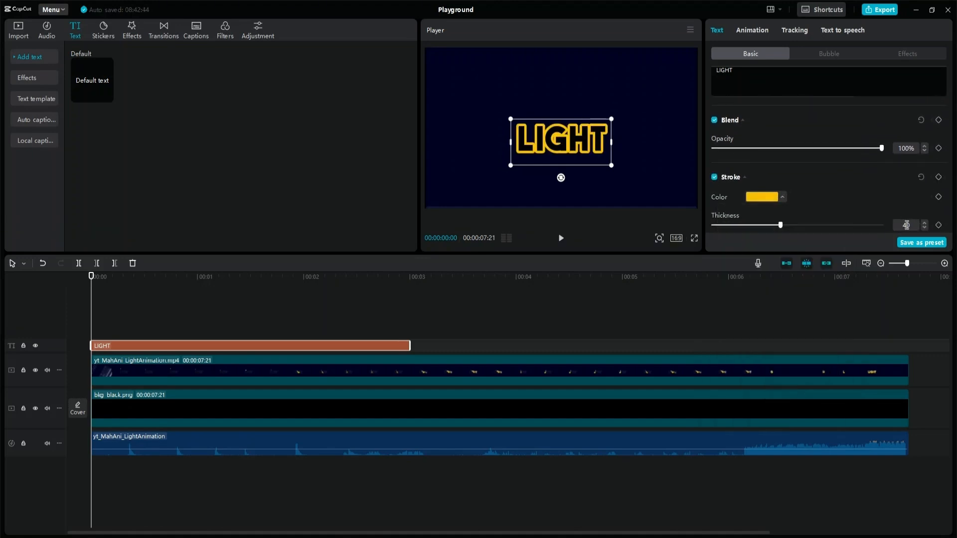
drag(779, 225, 730, 219)
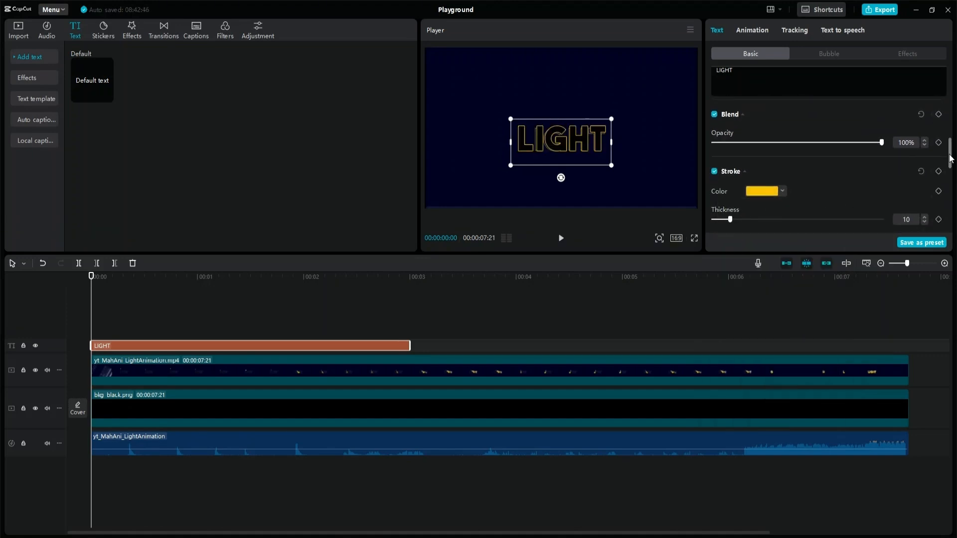
drag(880, 142, 797, 162)
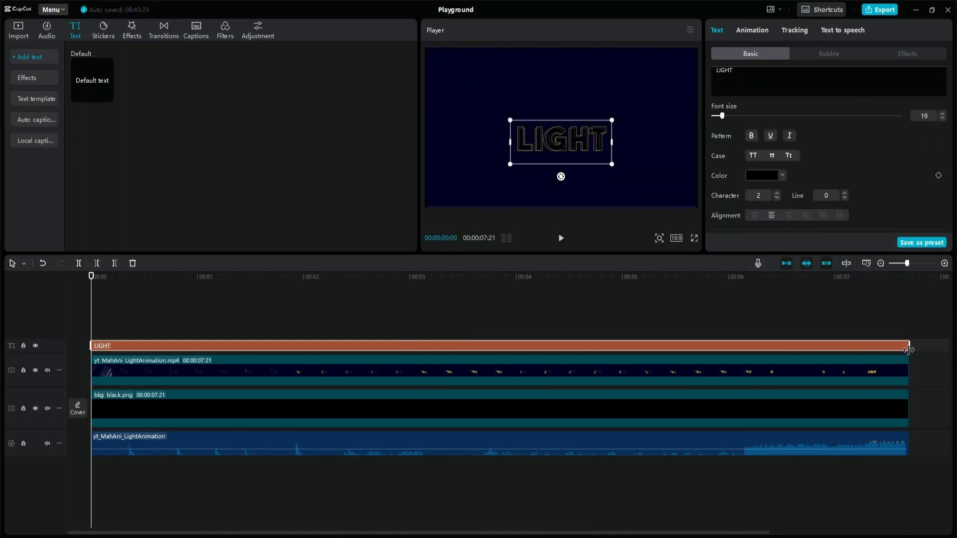
Step: Add a glowing yellow T text clip near the end, positioned over the title's T
click(205, 276)
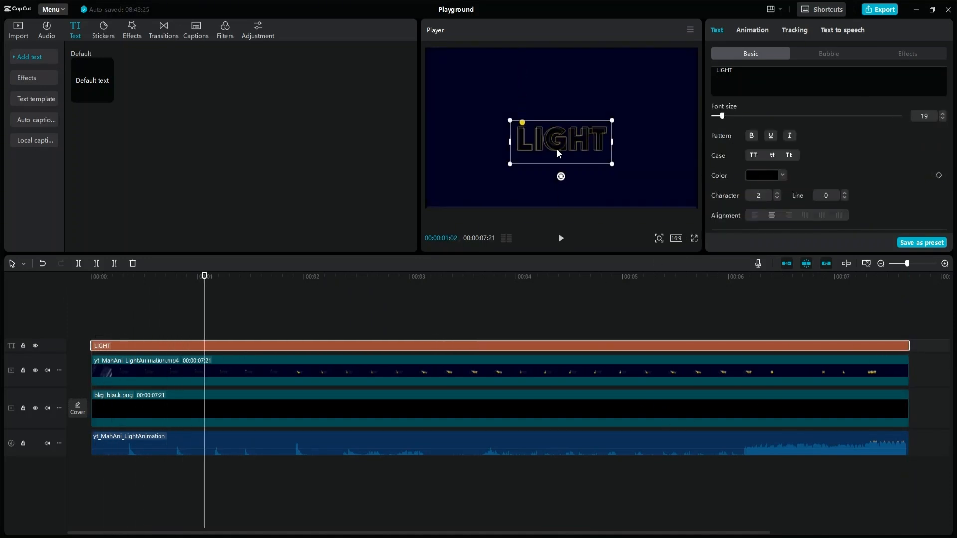
click(550, 276)
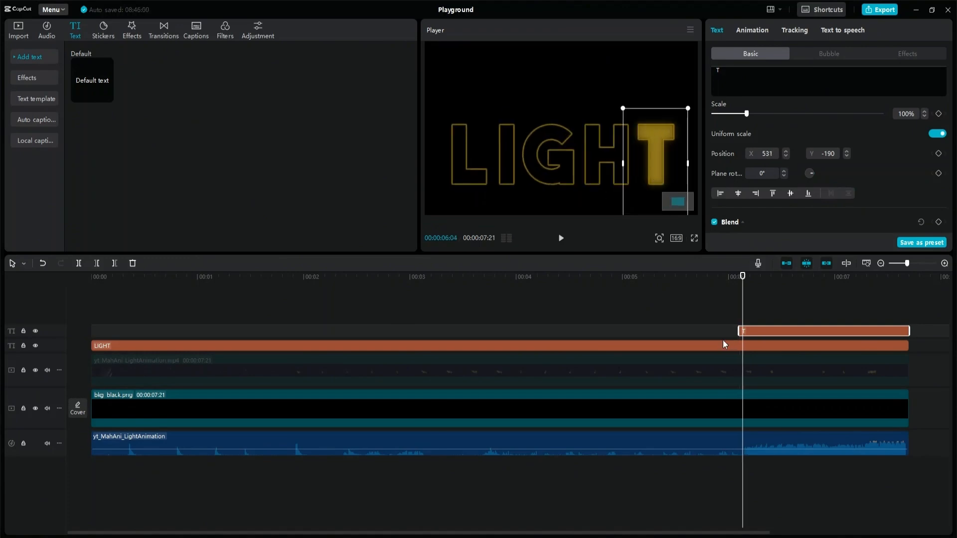
Step: Add a glowing G letter clip and align its Position X over the outline G
click(427, 371)
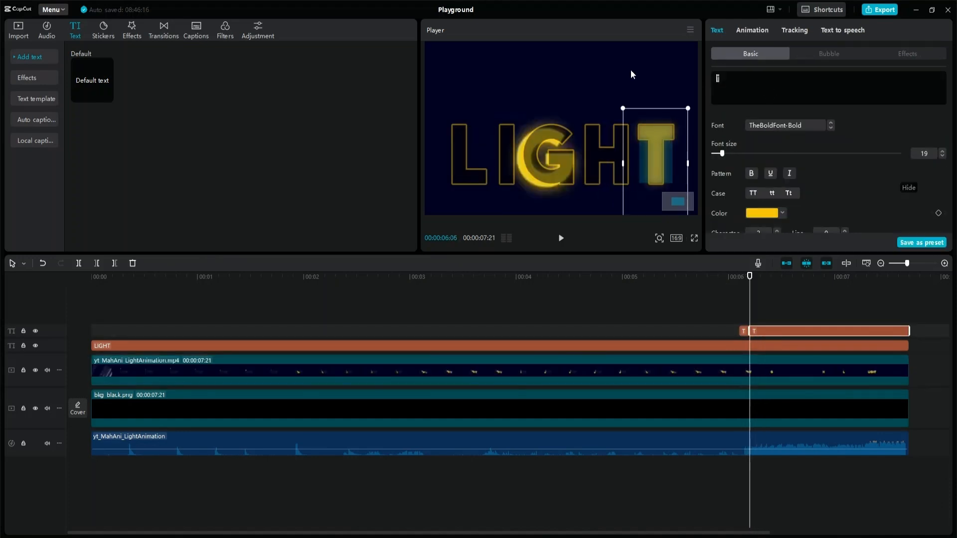
text(G)
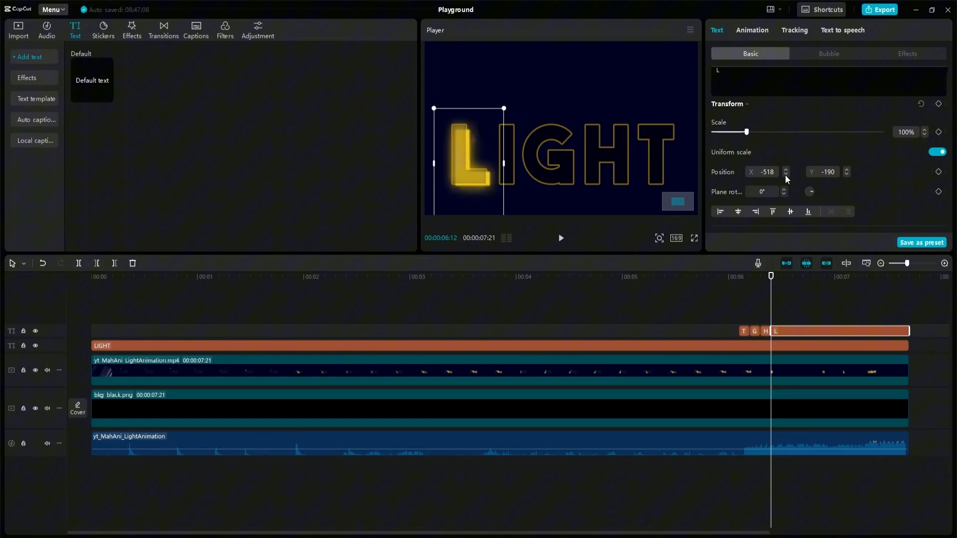
click(787, 170)
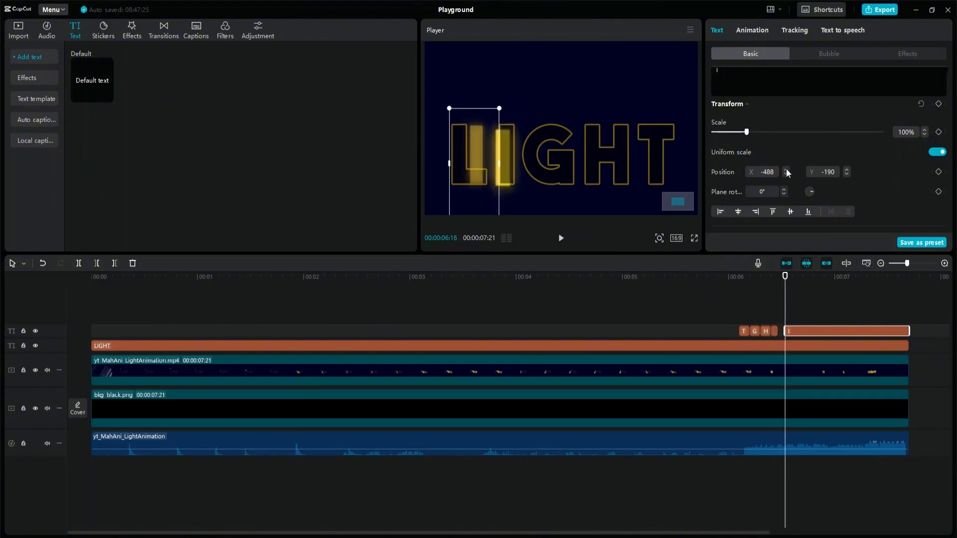
click(801, 331)
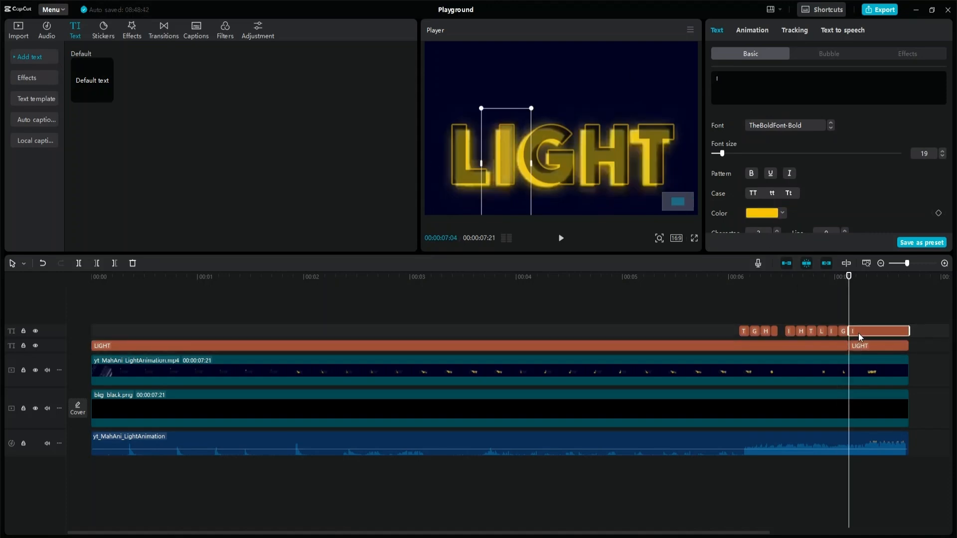
Step: Type LIGHT into the last clip and move the letter clips onto the title's track
text(LIGHT)
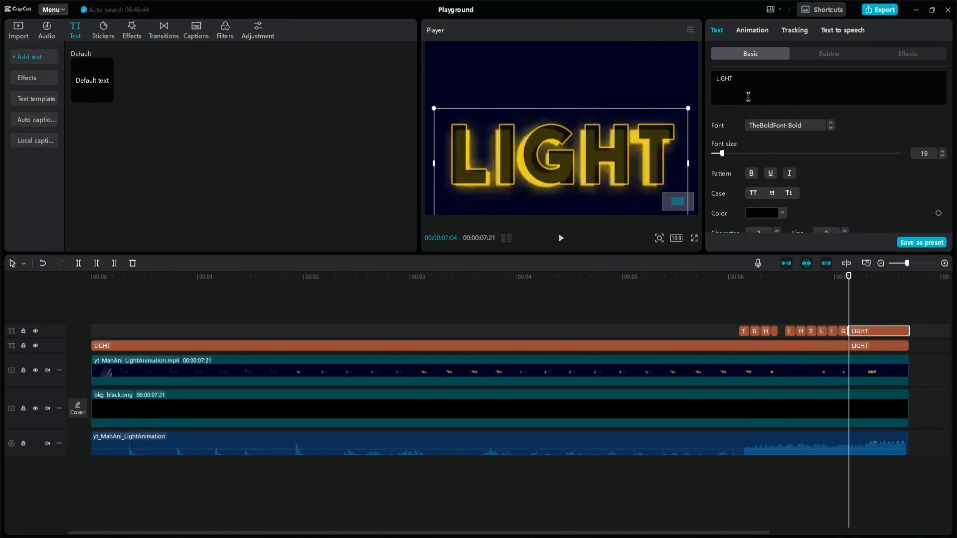
scroll(down, 3)
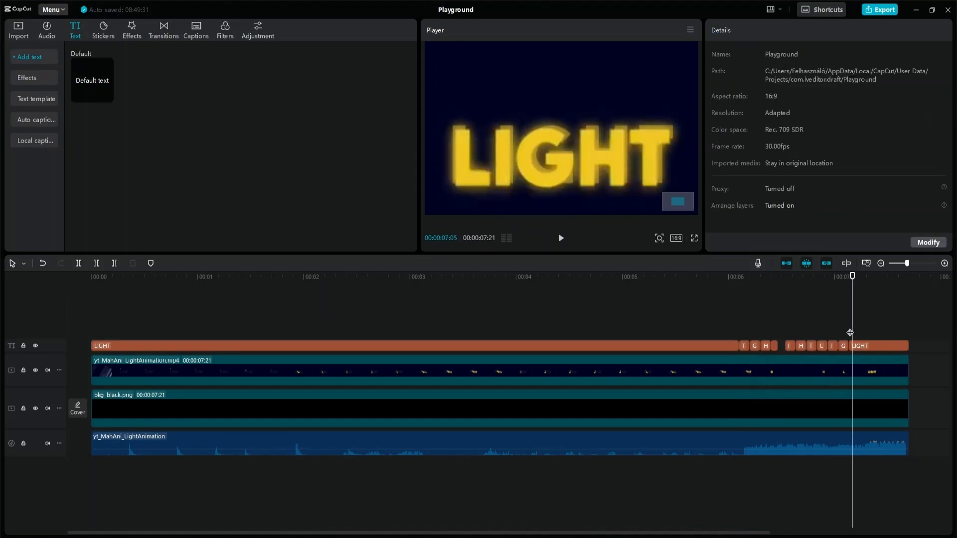
Step: Fade the closing LIGHT clip in with opacity keyframes from 0% upward
click(860, 346)
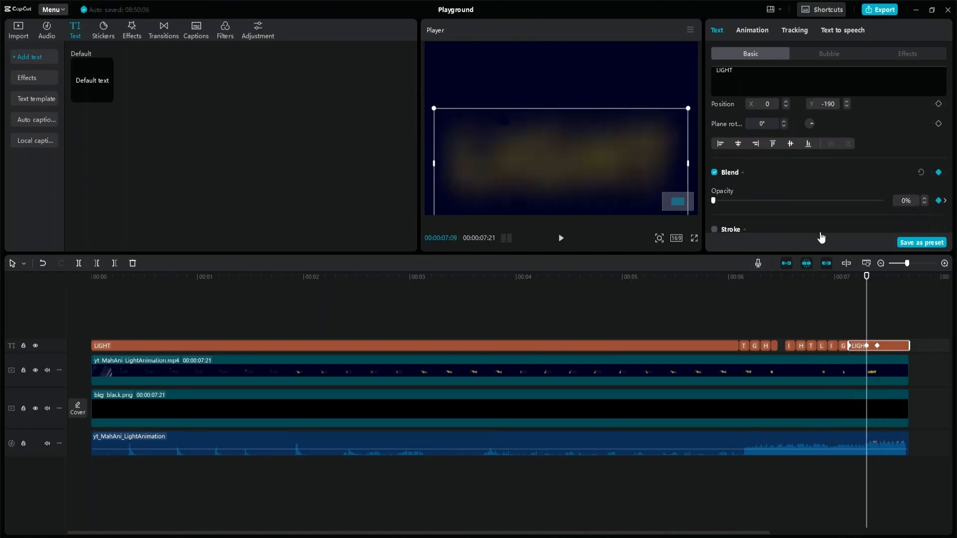
drag(711, 200, 881, 200)
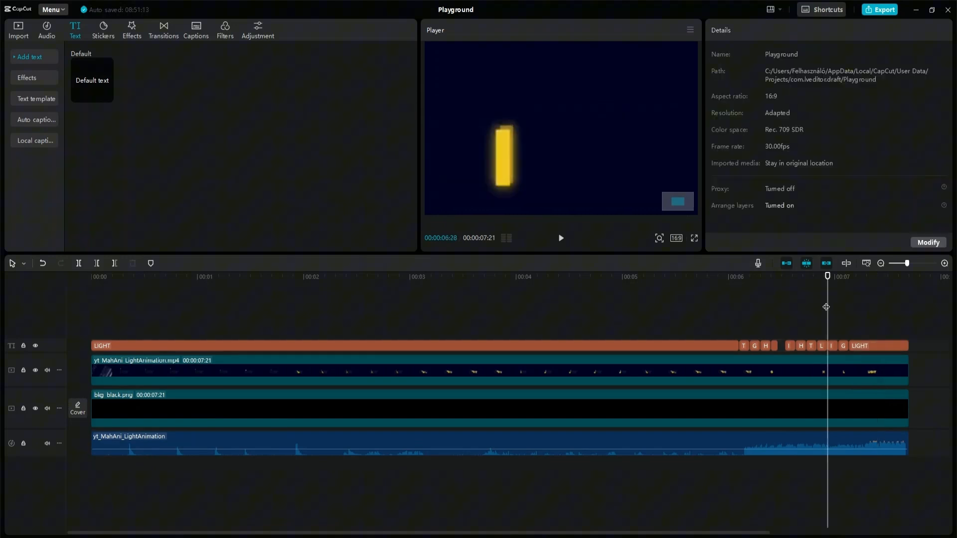
Step: Tweak the Glow and Stroke settings on the glowing letter I clip
click(818, 345)
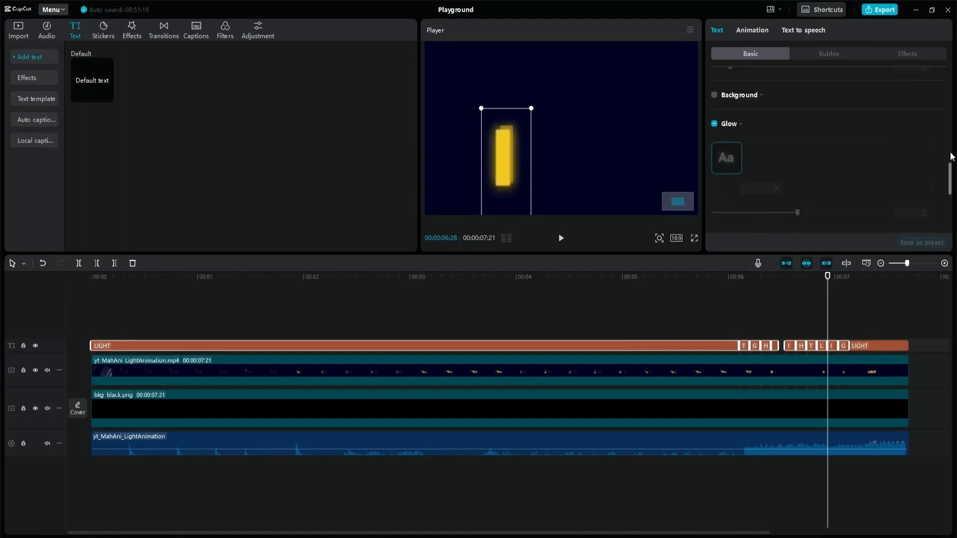
scroll(down, 3)
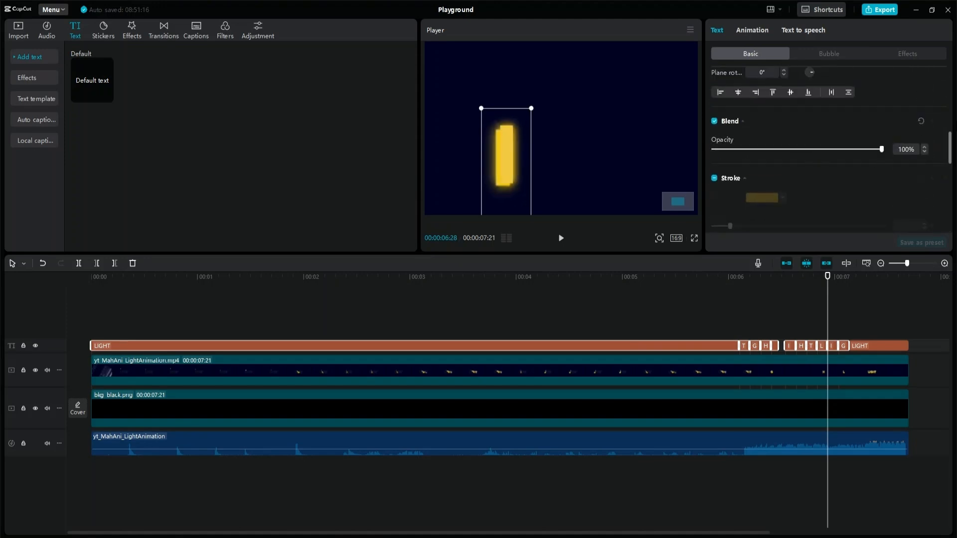
click(91, 276)
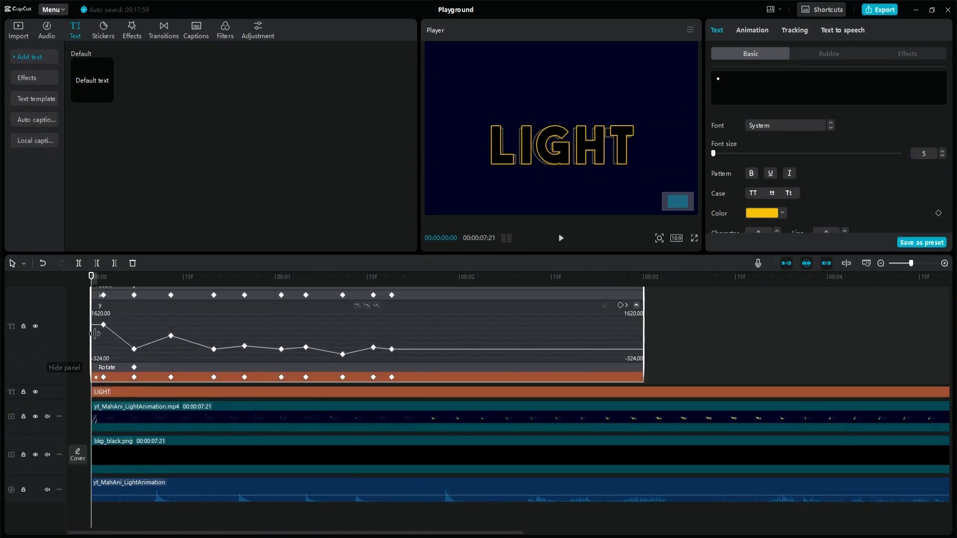
Step: Hide the keyframe curve panel for the dot's bouncing position
click(604, 305)
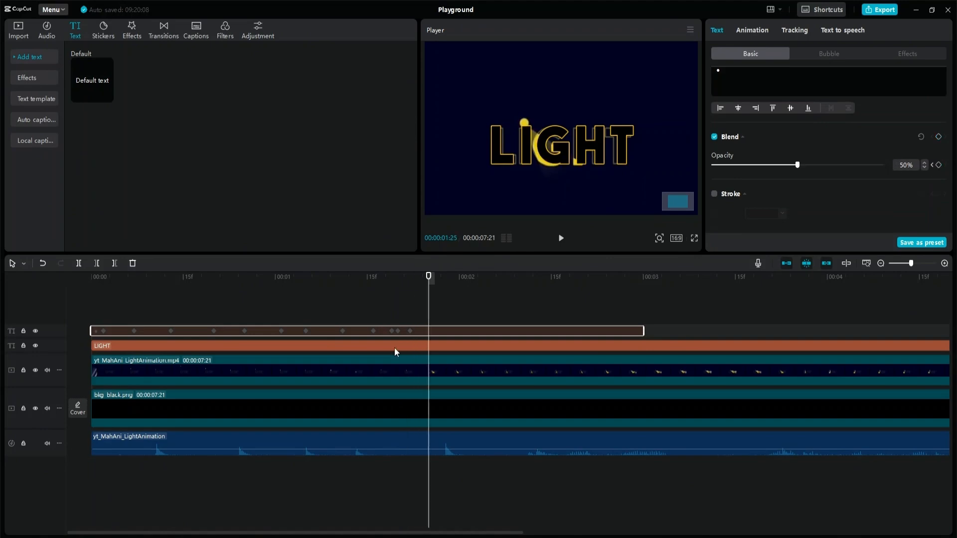
Step: Alternate the ball's opacity between 50% and 100% and extend its clip to the letters' end
drag(797, 165, 880, 164)
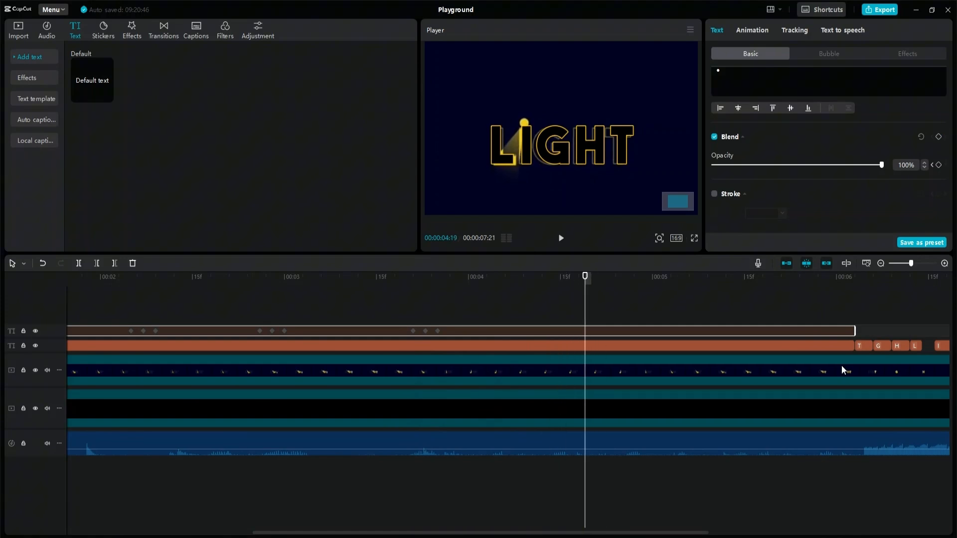
click(843, 276)
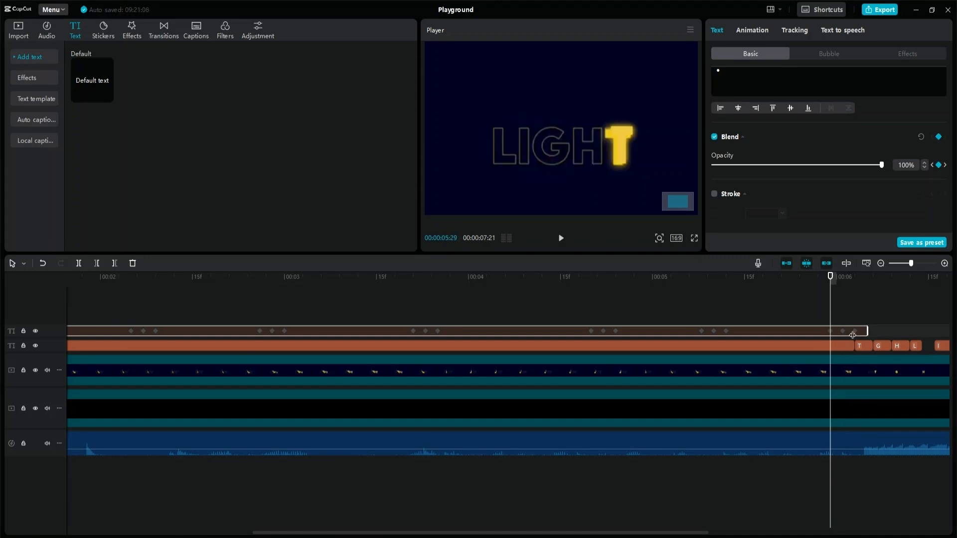
drag(880, 164, 712, 164)
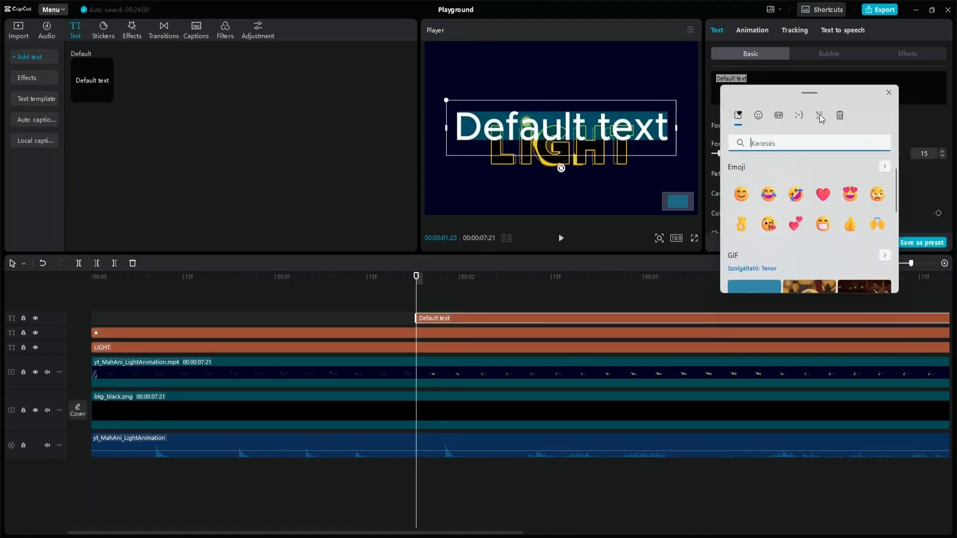
Step: Insert a triangle symbol text, scale its width to 250% and set Position X to -135
click(819, 116)
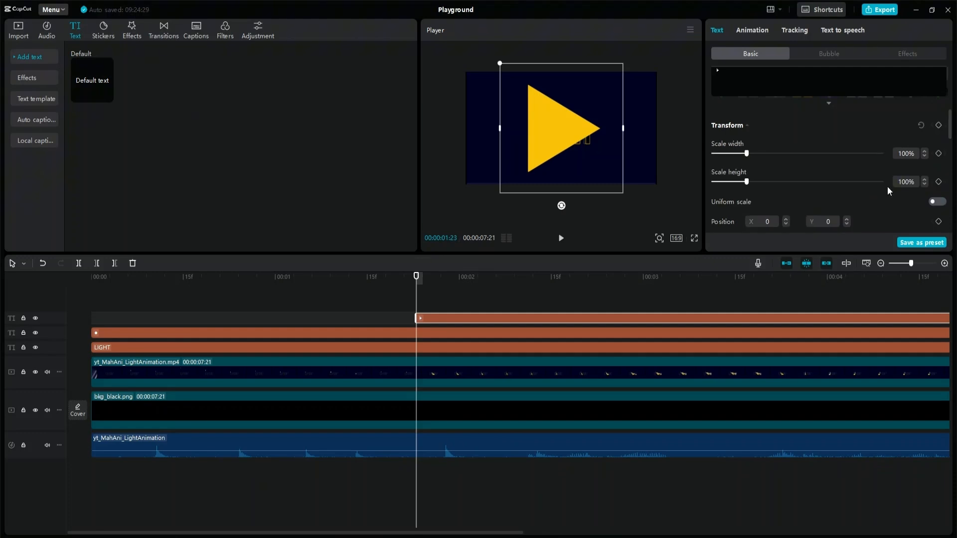
drag(746, 153, 797, 154)
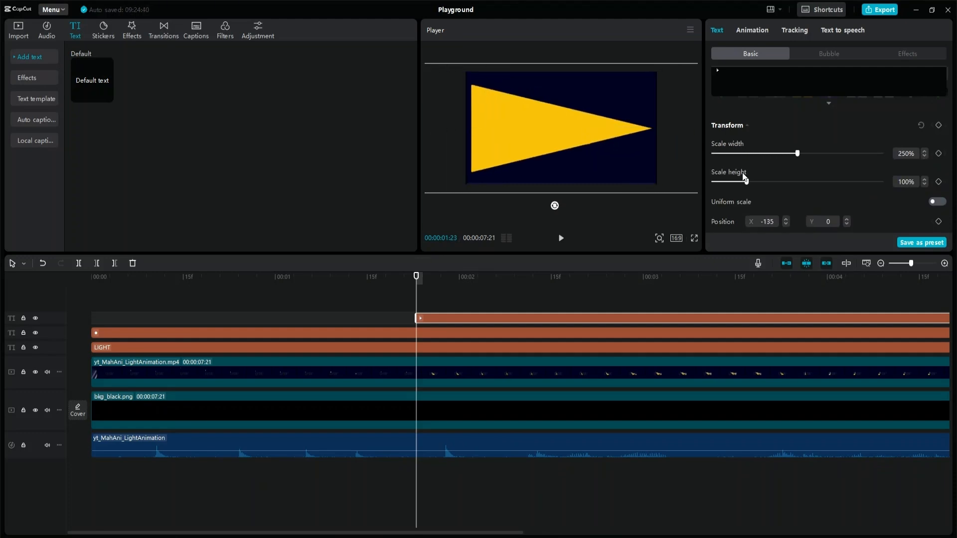
click(714, 121)
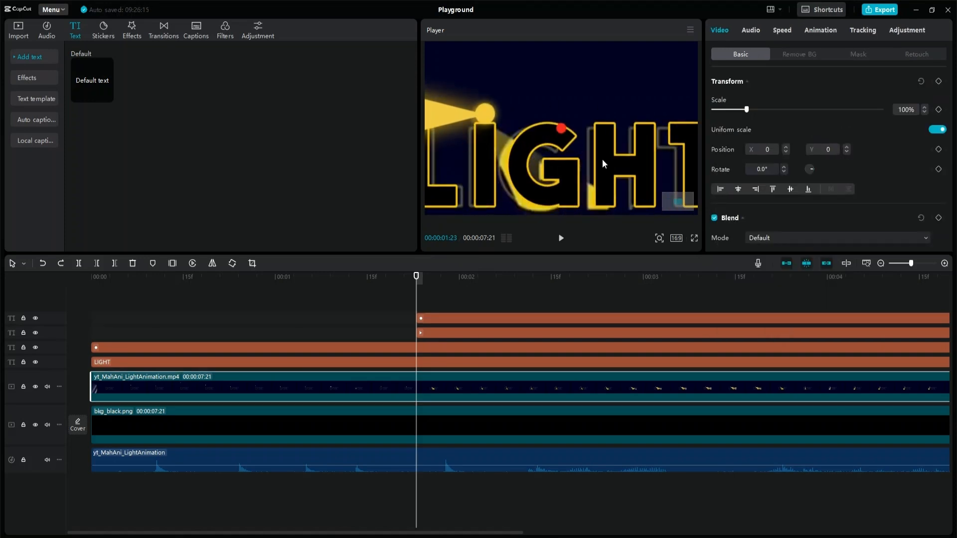
Step: Scale the dot to 20% and move it onto the triangle beam's tip
click(440, 318)
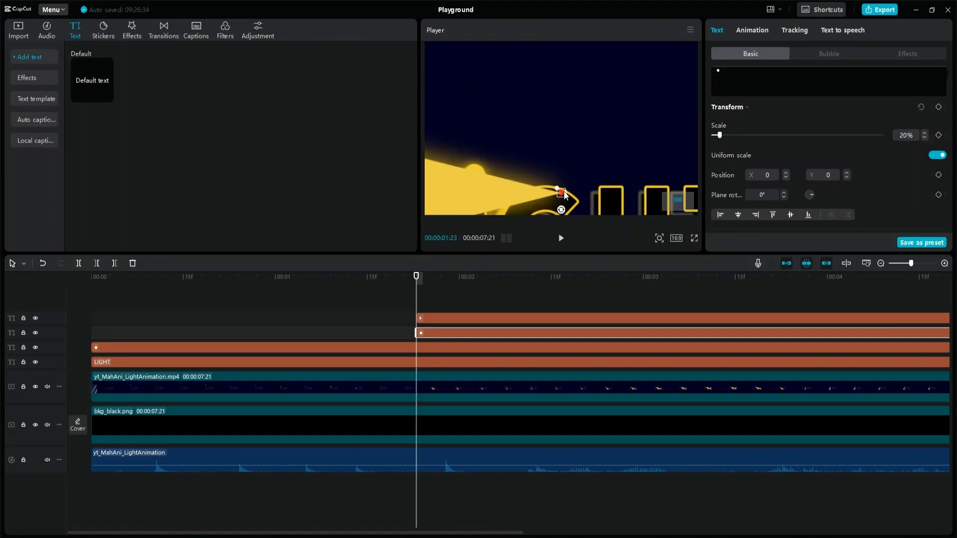
drag(720, 135, 746, 134)
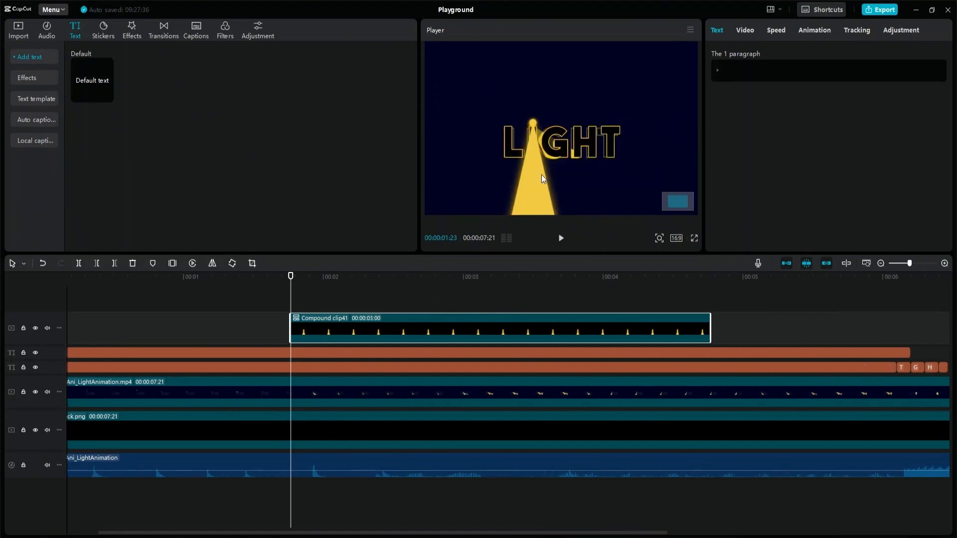
Step: Add Rotate keyframes (-37°, 24.1°) to the beam compound clip so it swings, then duplicate it later
click(744, 30)
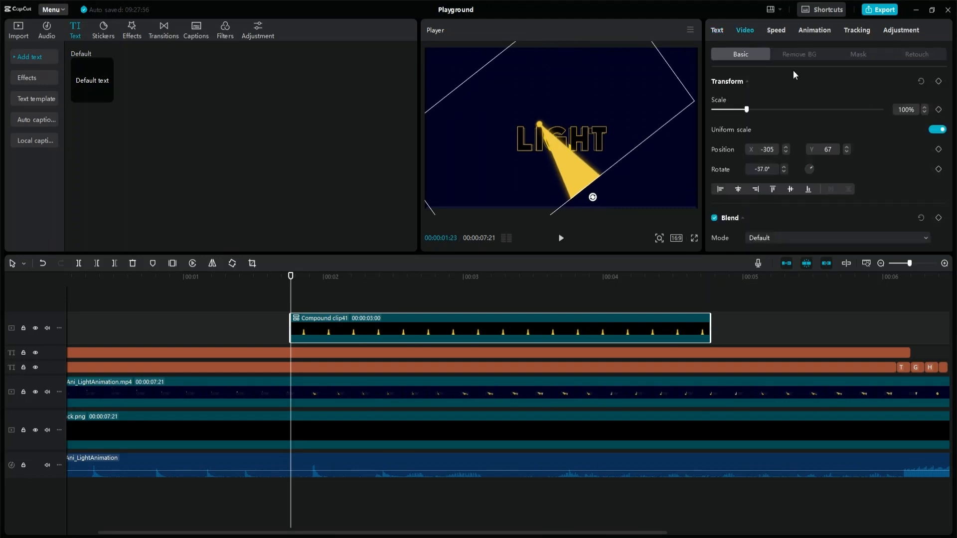
click(935, 129)
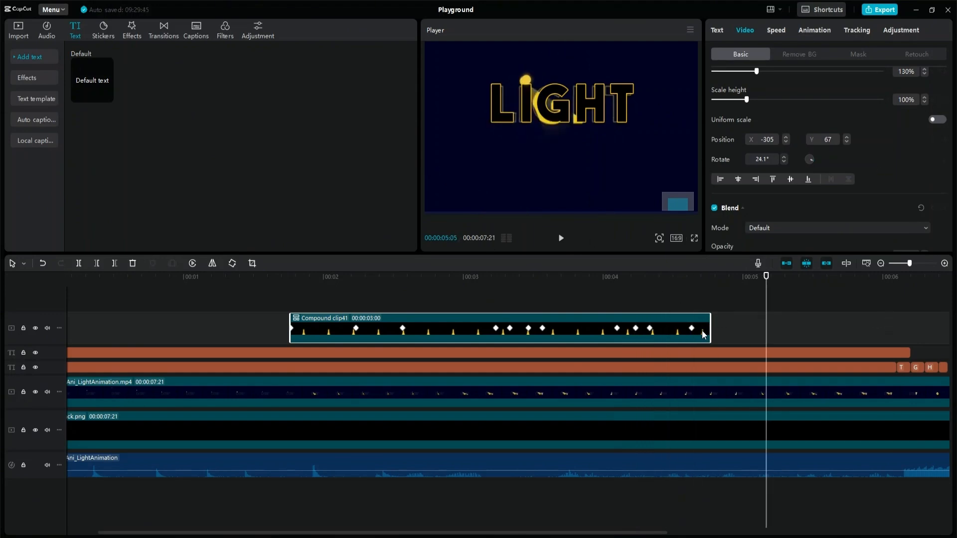
mouse_move(664, 336)
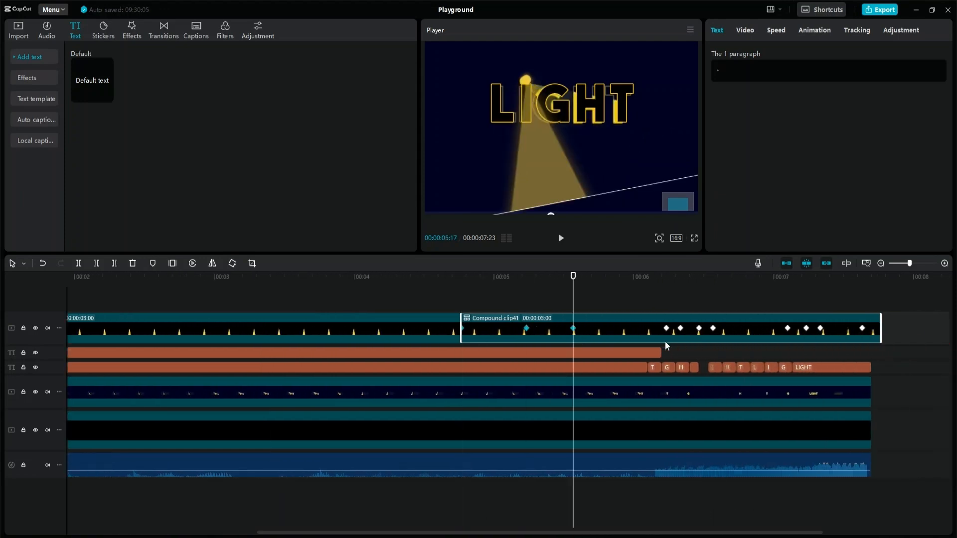
Step: Freeze-frame the beam into a 4:06 Freeze clip plus a short end hold rotated to -66.1°
click(713, 276)
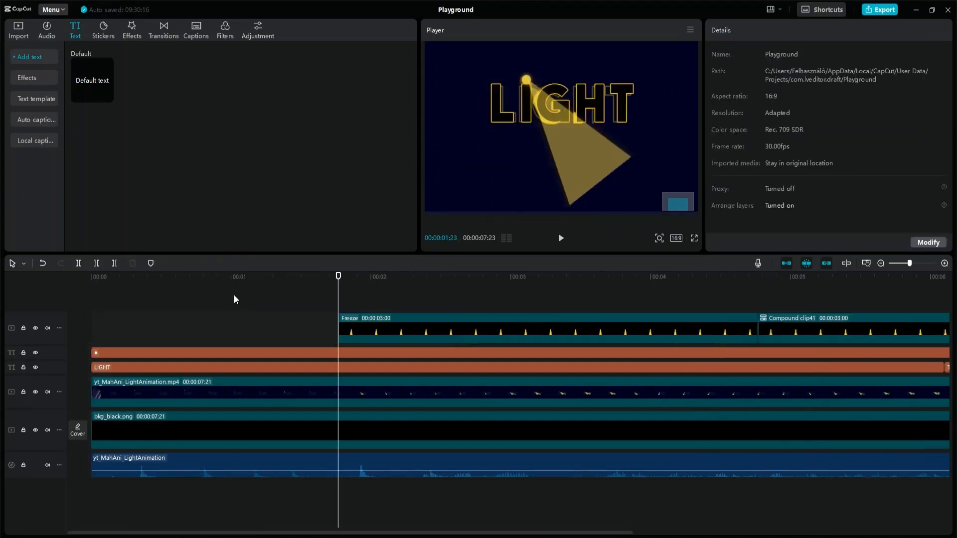
right_click(351, 328)
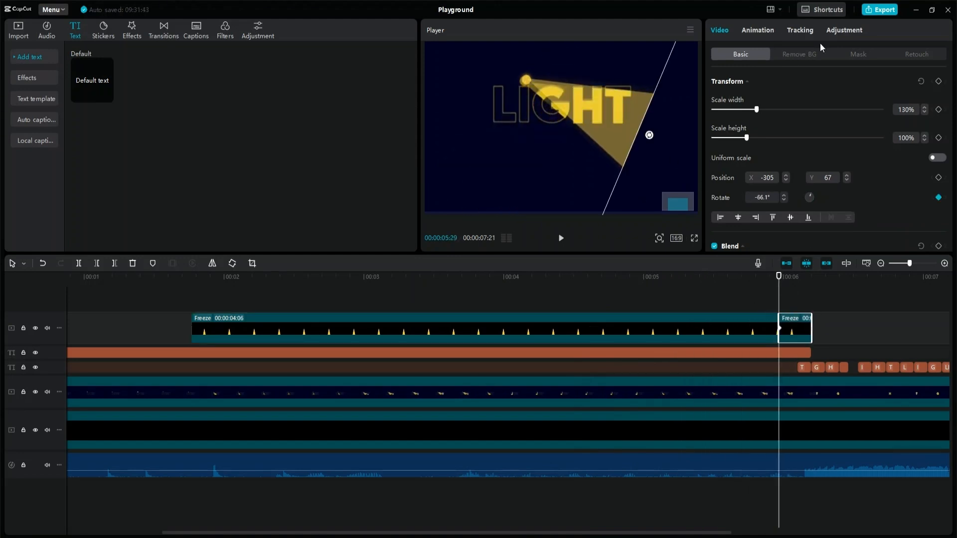
Step: Place the beam Freeze clip beneath the ball layer, above the LIGHT text, with its Mask settings shown
click(857, 54)
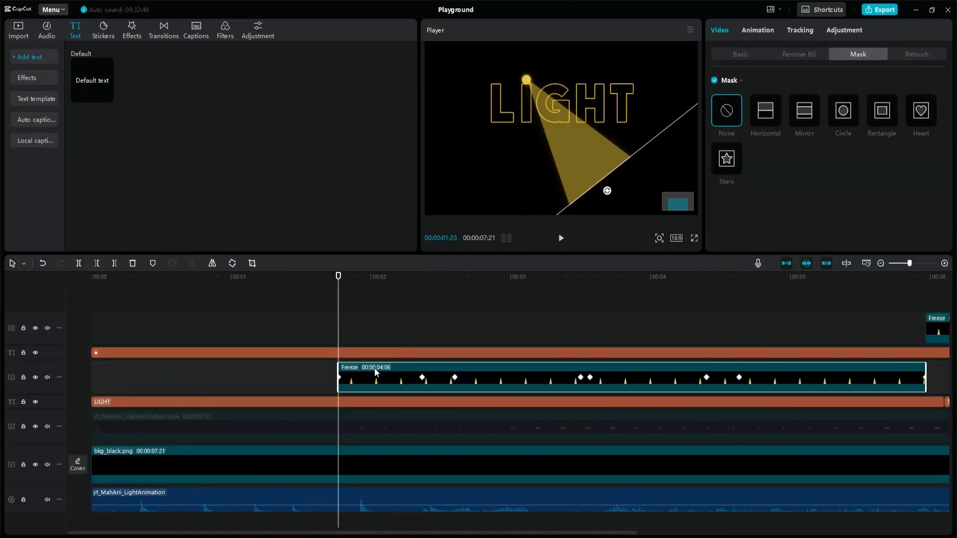
click(693, 238)
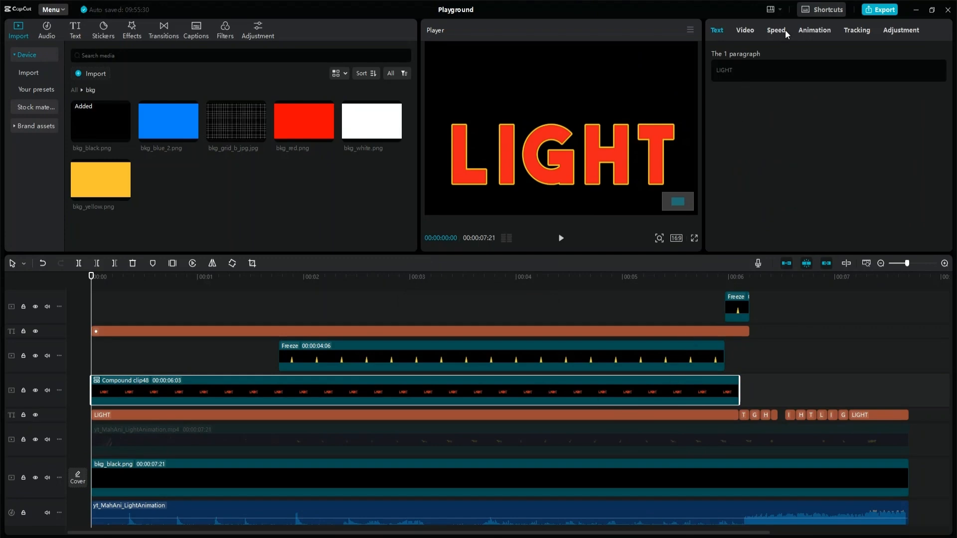
Step: Add red LIGHT compound clip48 with a pasted beam Freeze copy below it raised from 50% to 100% opacity
click(744, 30)
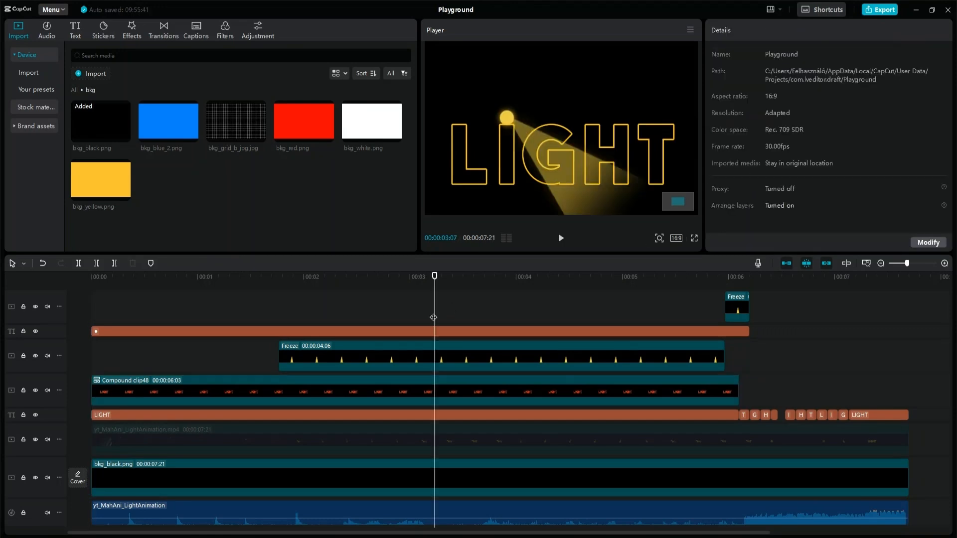
click(336, 357)
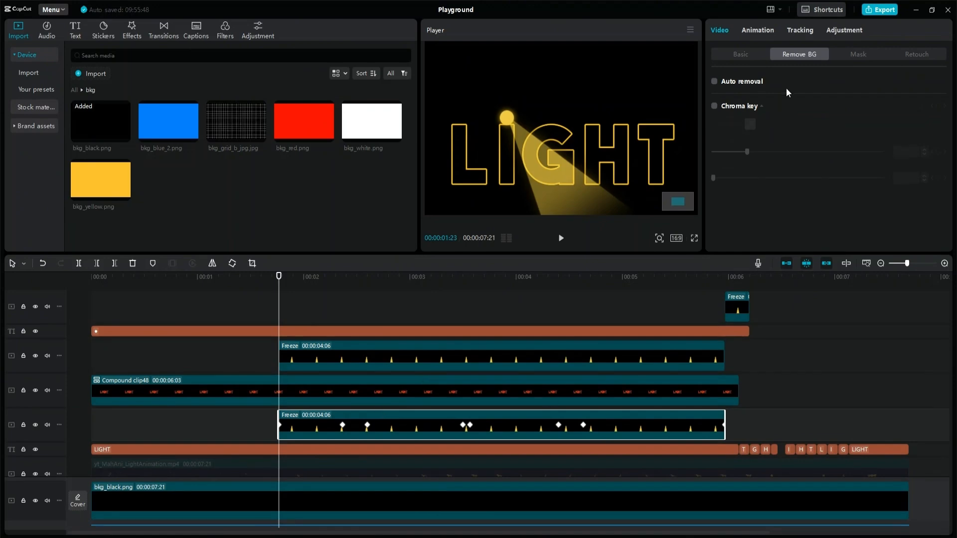
click(740, 54)
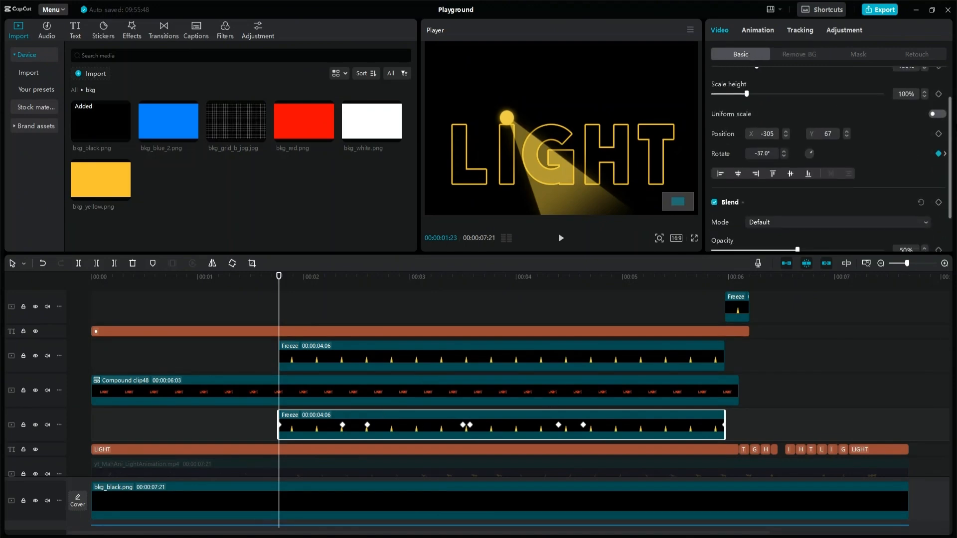
scroll(down, 3)
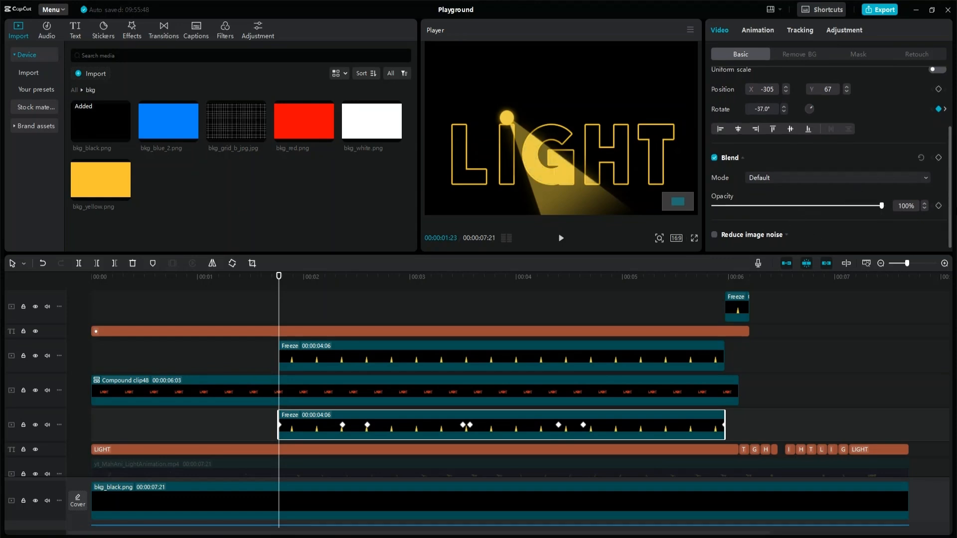
mouse_move(722, 355)
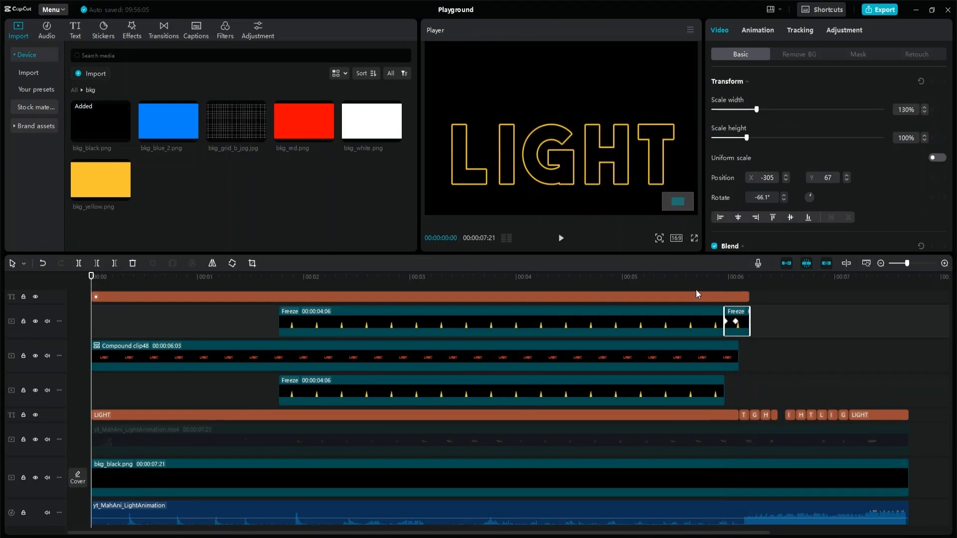
Step: Split off a short L text clip at 90% height with Y position lowered to -200
click(112, 276)
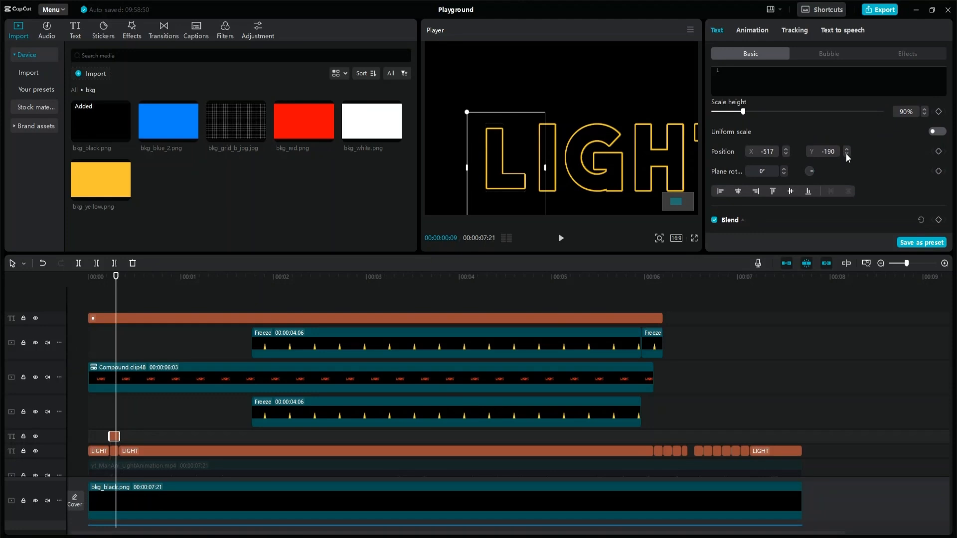
click(846, 153)
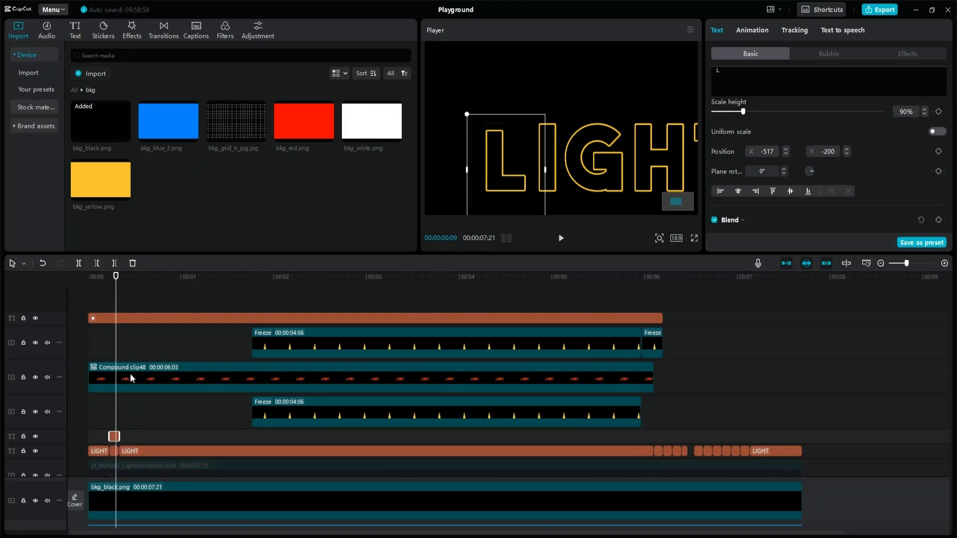